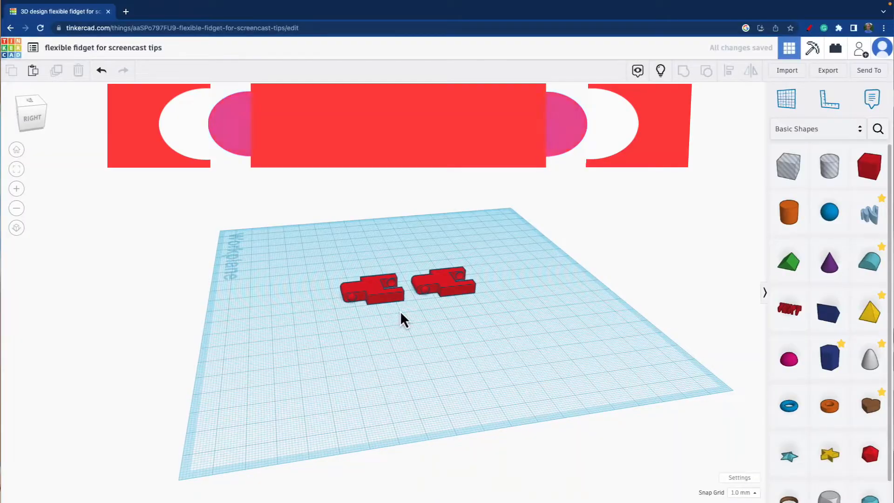
- Place a second box against the link block's end from a front view, leaving 0.5 mm clearance per side
{"action": "left_click", "coordinate": [441, 282]}
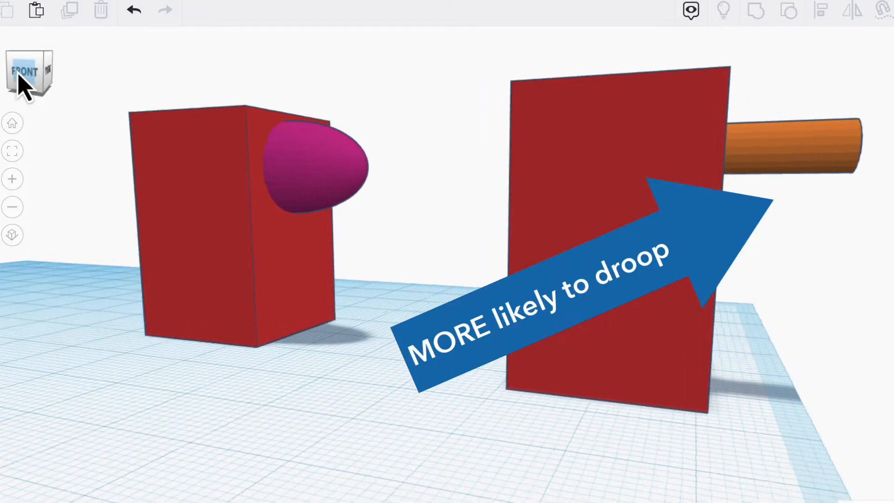
{"action": "left_click", "coordinate": [28, 72]}
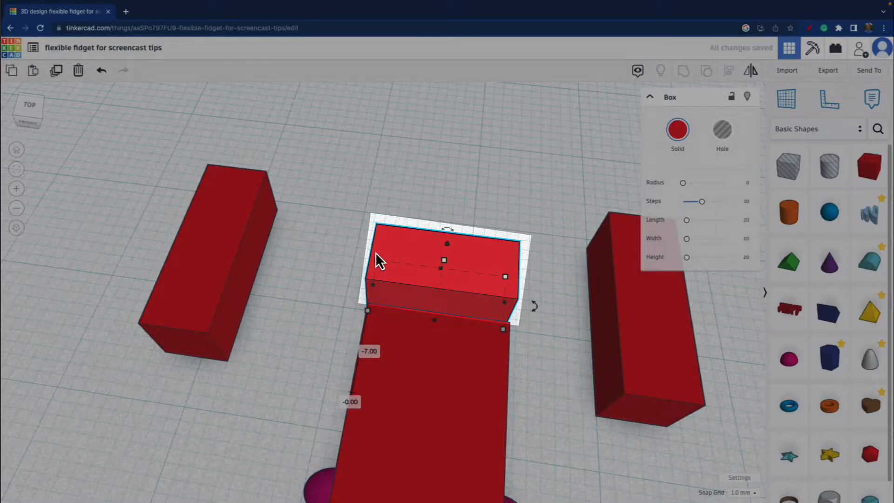
{"action": "scroll", "scroll_direction": "down", "scroll_amount": 3}
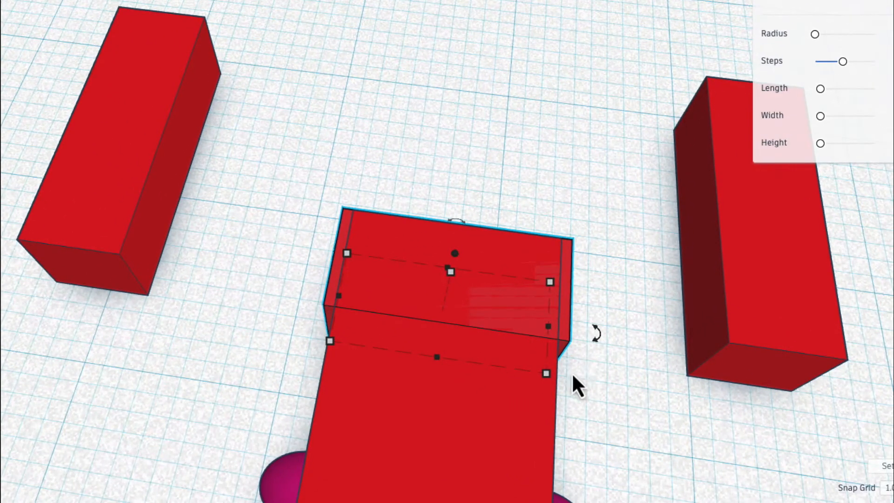
{"action": "mouse_move", "coordinate": [568, 445]}
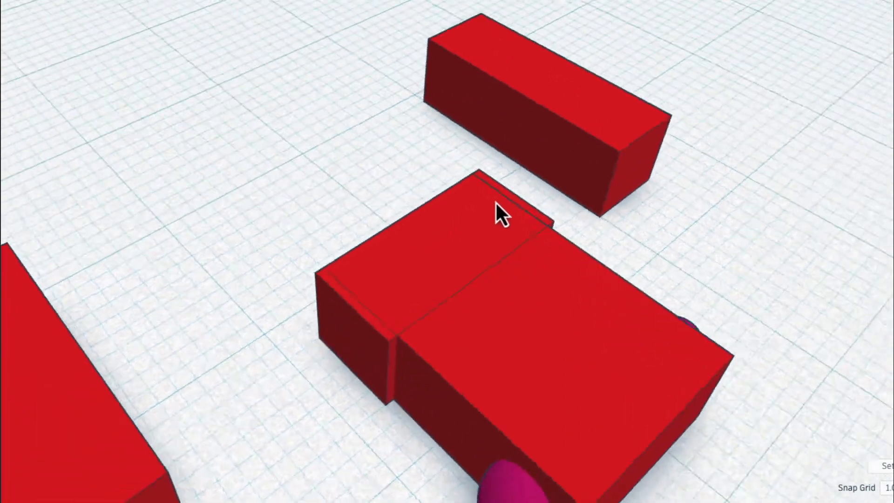
{"action": "left_click", "coordinate": [503, 214]}
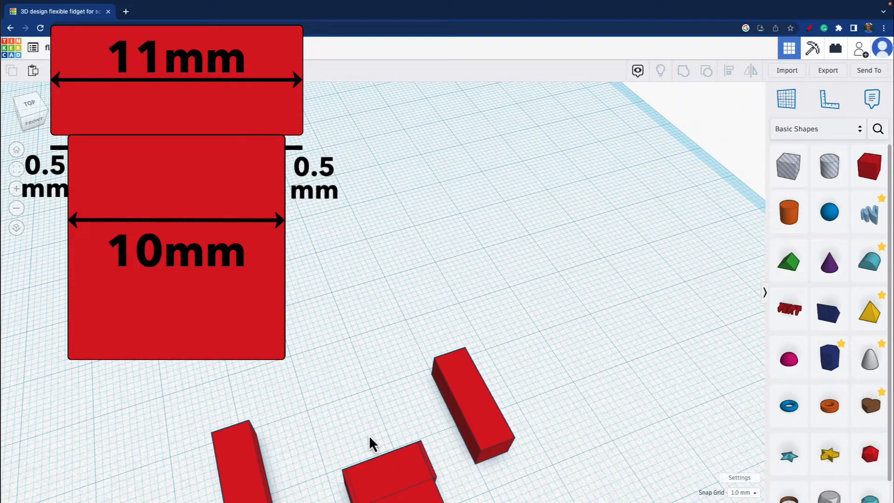
{"action": "mouse_move", "coordinate": [382, 482]}
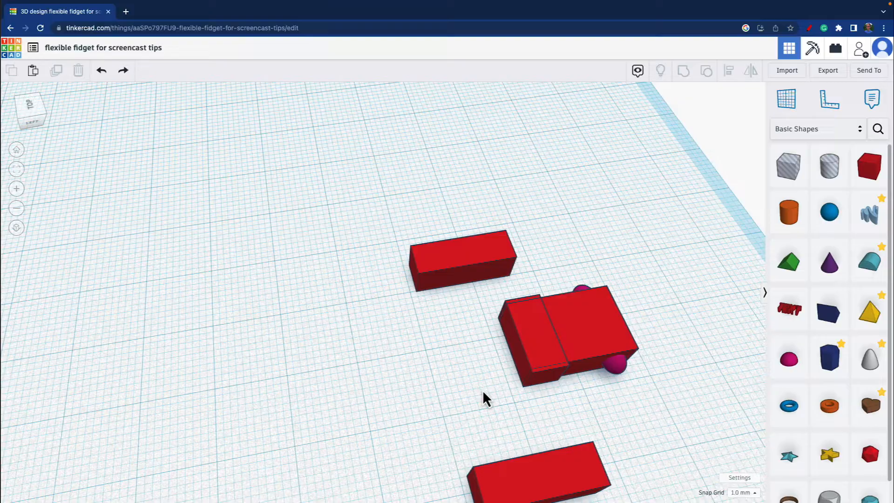
- Seat the two side bars against the central block and drop them onto the workplane (D)
{"action": "left_click", "coordinate": [533, 336]}
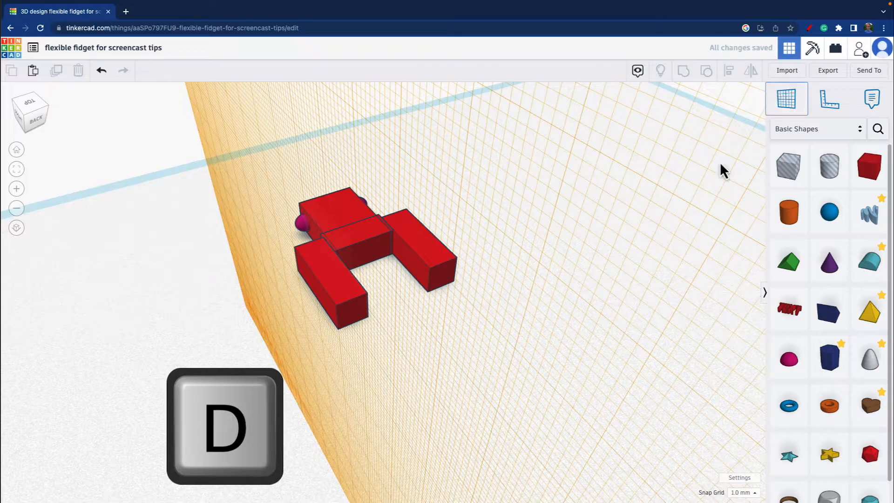
{"action": "key", "text": "d"}
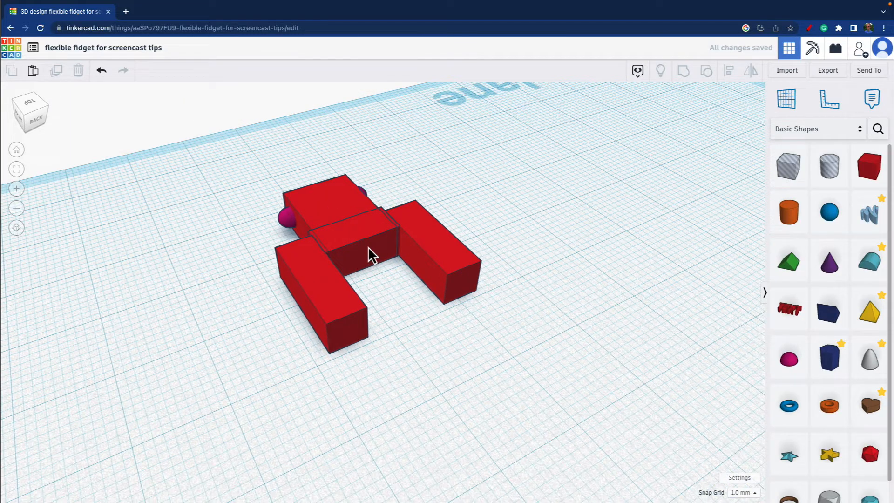
{"action": "left_click", "coordinate": [317, 302]}
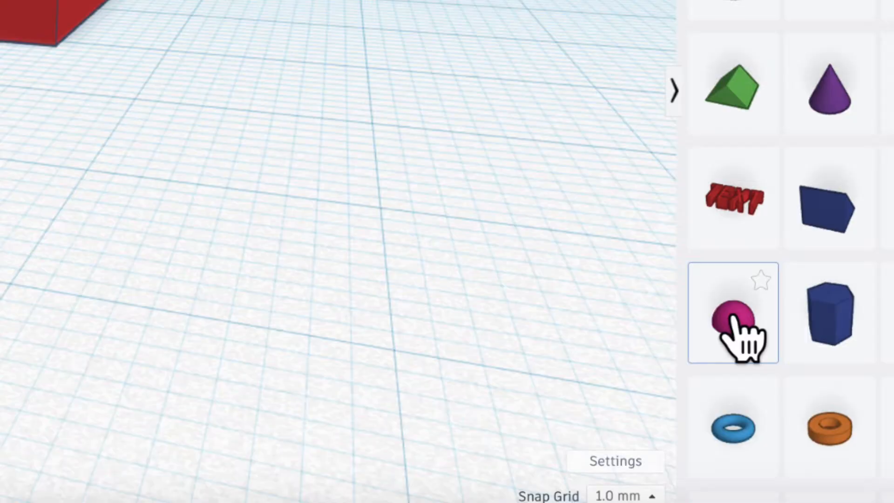
- Add half-sphere pegs protruding from both sides of the separate red block
{"action": "left_click", "coordinate": [733, 316]}
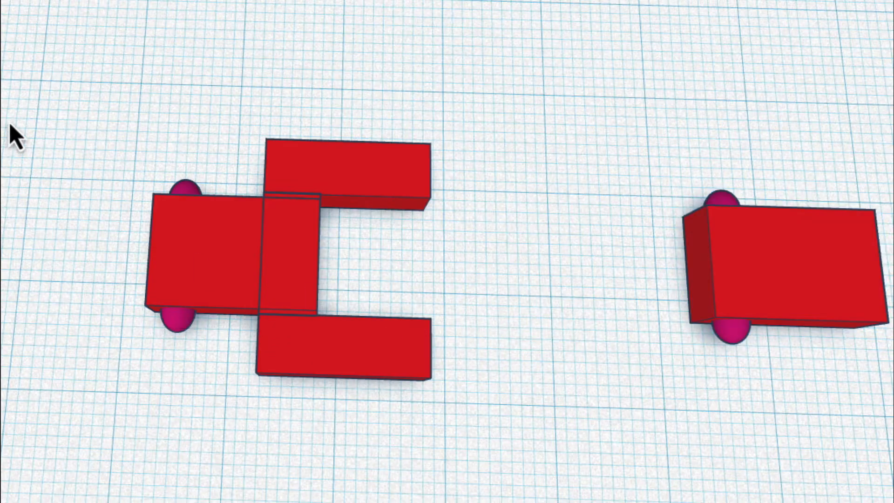
{"action": "left_click", "coordinate": [228, 258]}
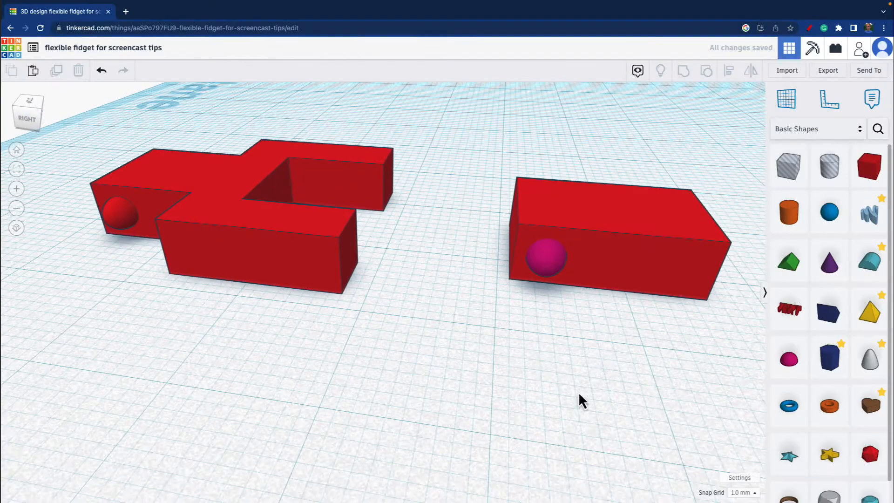
- Group the fork boxes and their pegs into one red piece
{"action": "left_click", "coordinate": [545, 258]}
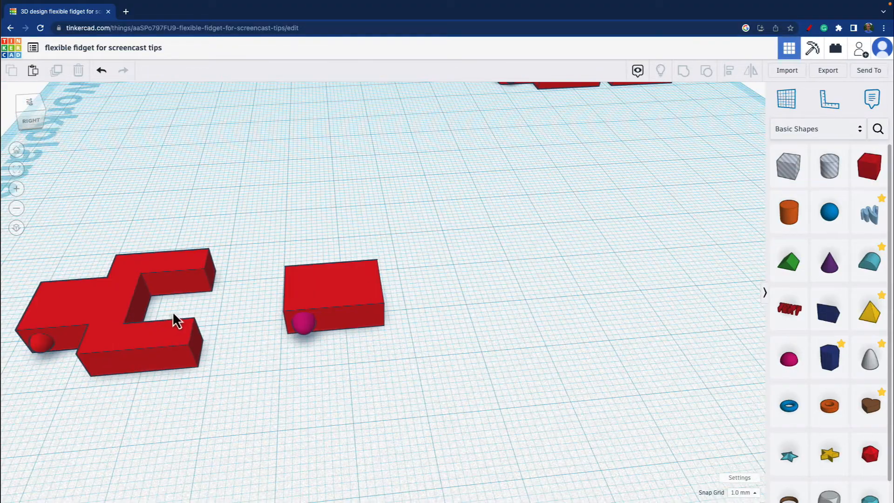
{"action": "mouse_move", "coordinate": [315, 337]}
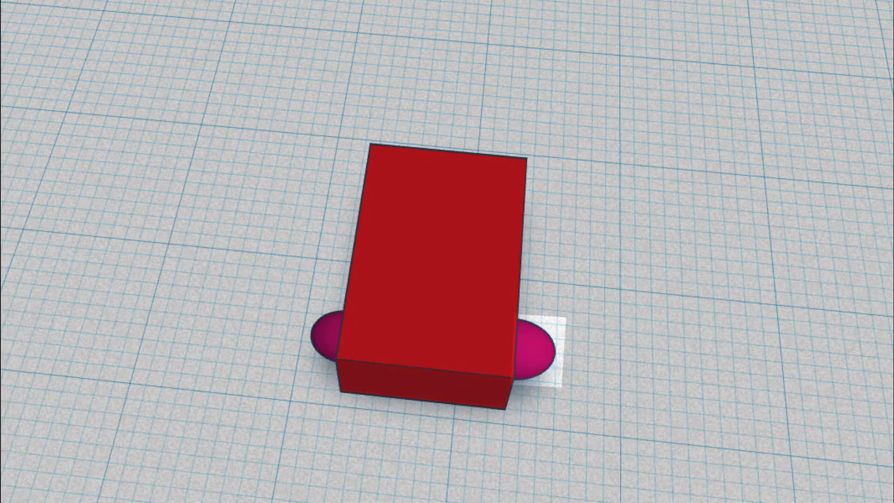
{"action": "left_click", "coordinate": [331, 341]}
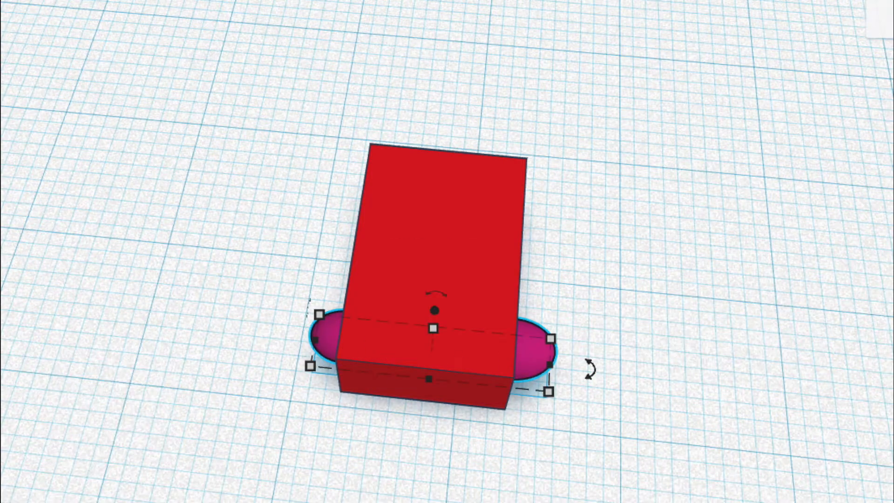
{"action": "left_click", "coordinate": [328, 352]}
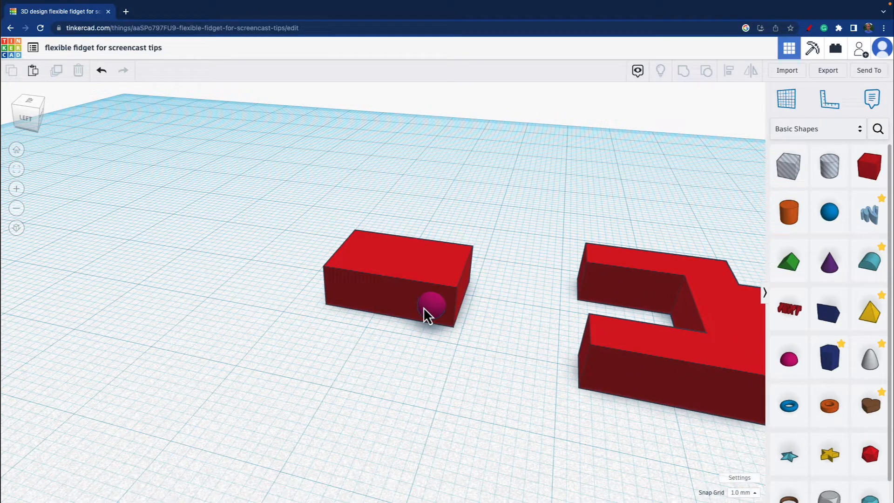
{"action": "mouse_move", "coordinate": [470, 306]}
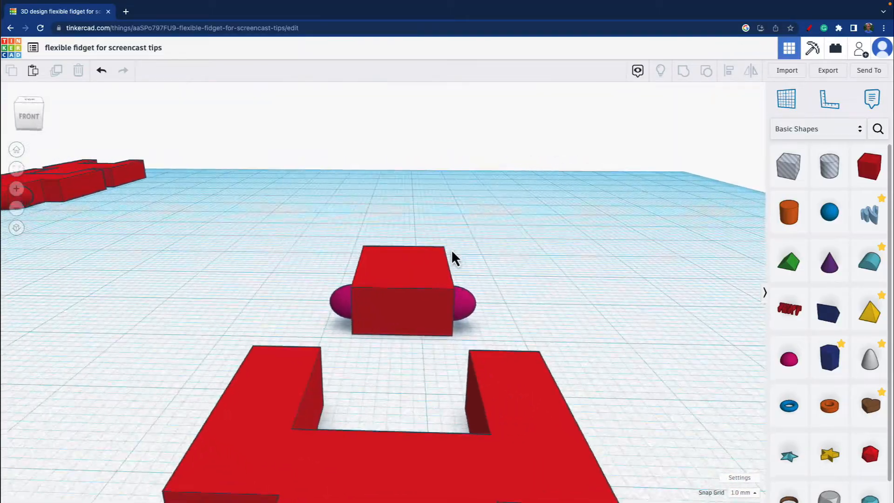
- Position the Hole box over the slot end and select it together with the link for grouping
{"action": "left_click", "coordinate": [346, 305]}
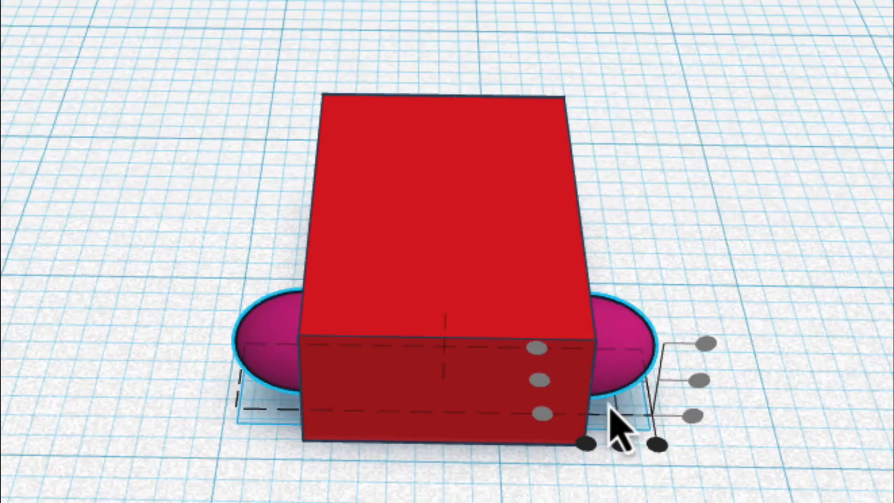
{"action": "mouse_move", "coordinate": [556, 411]}
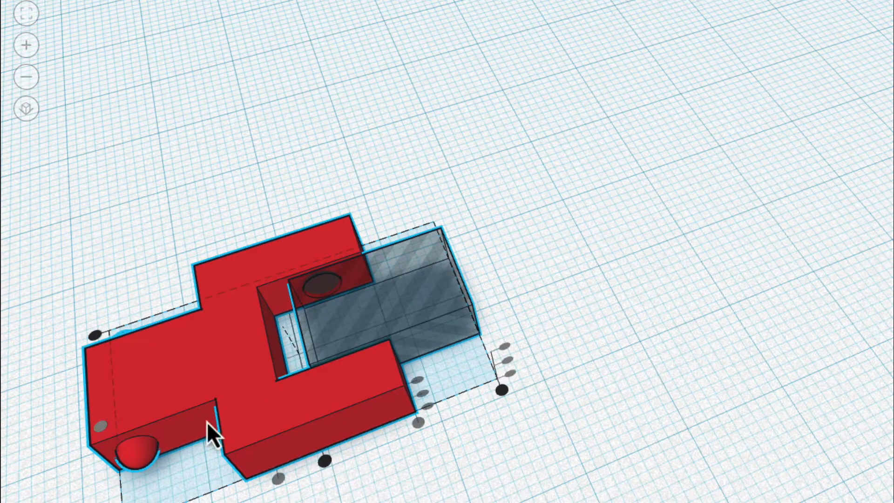
{"action": "left_click", "coordinate": [74, 193]}
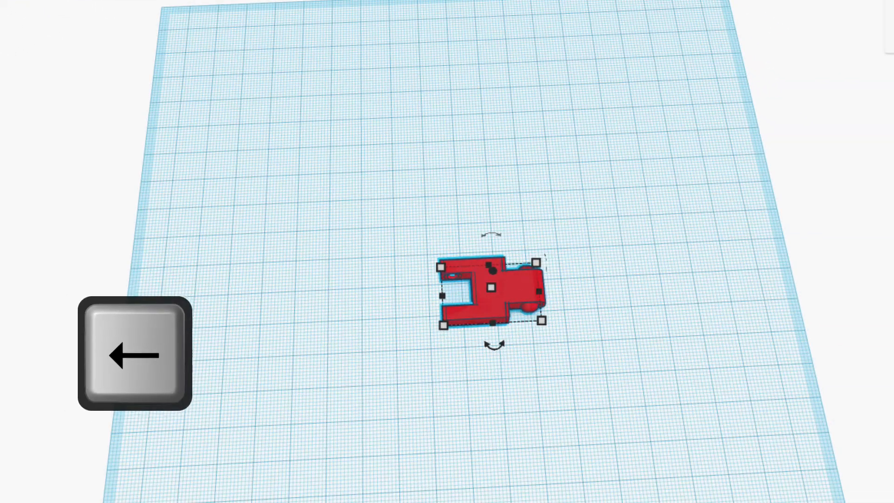
- Nudge the duplicated link sideways with arrow keys until its pegged end tucks into the first link's slot
{"action": "key", "text": "Left"}
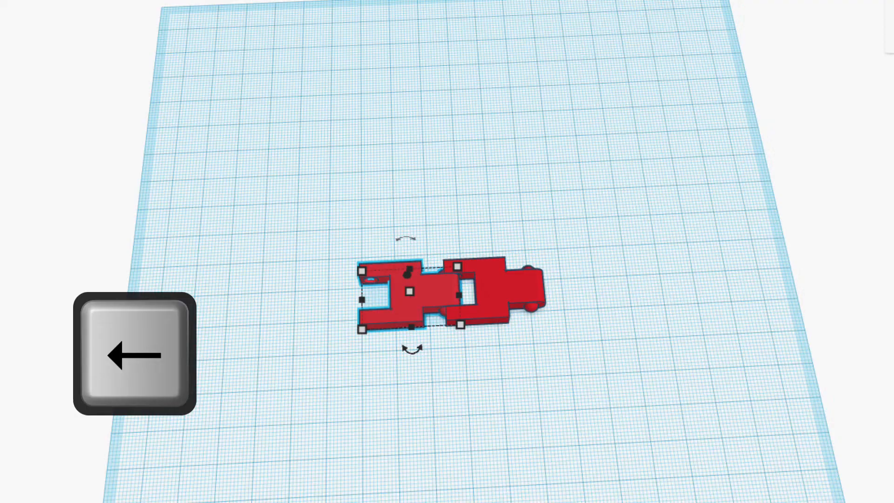
{"action": "key", "text": "Right"}
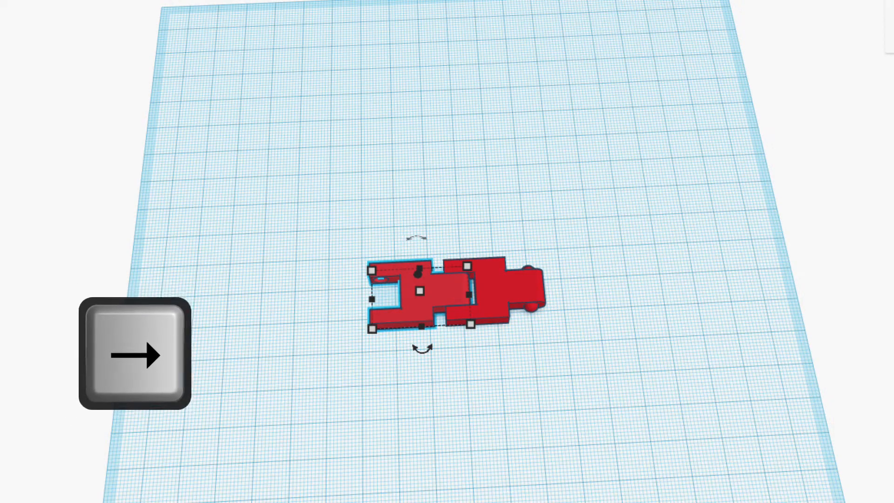
{"action": "key", "text": "Right"}
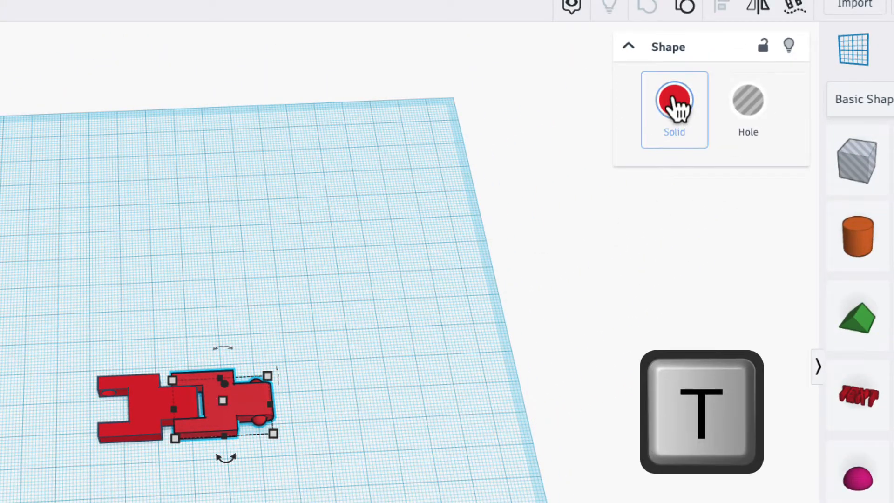
- Make the overlapping link transparent to check the ball pin sits centred in the socket
{"action": "left_click", "coordinate": [675, 101]}
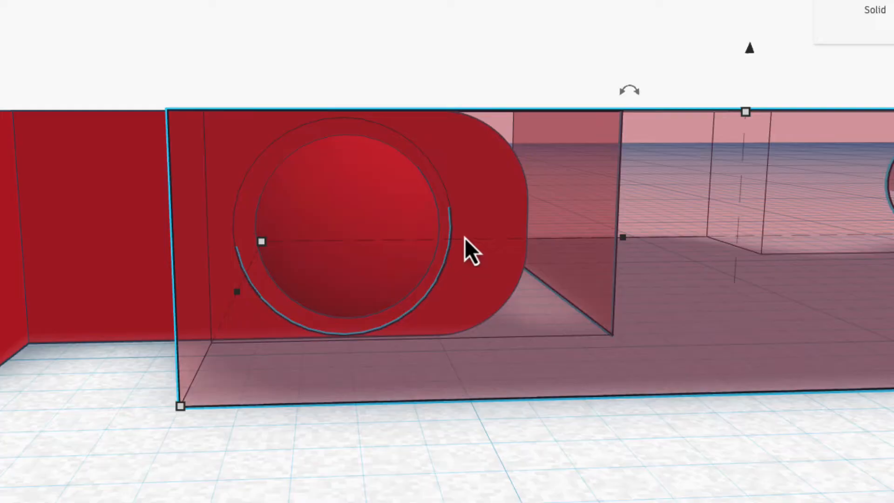
{"action": "mouse_move", "coordinate": [441, 347]}
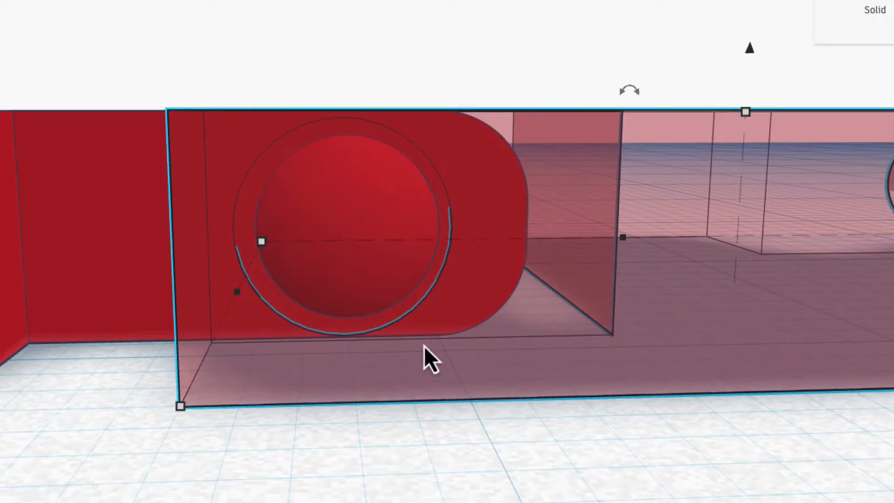
{"action": "mouse_move", "coordinate": [410, 182]}
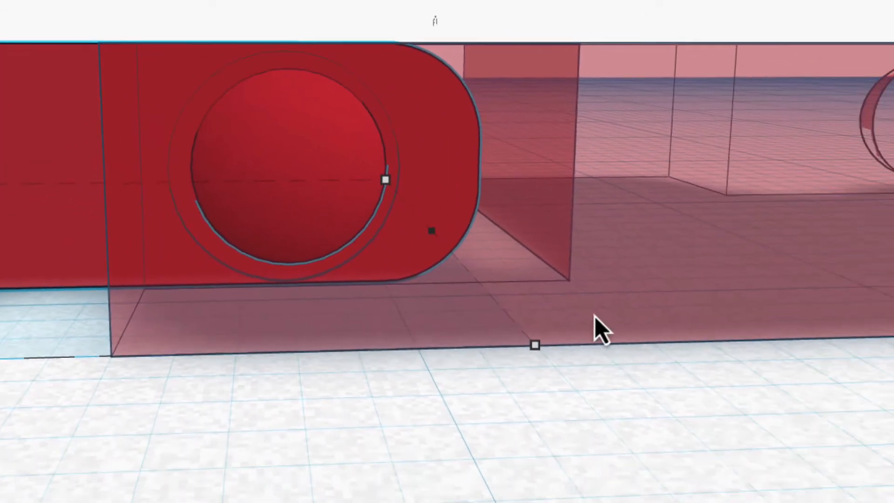
- Set the Snap Grid spacing to 0.1 mm for fine positioning of the links
{"action": "left_click", "coordinate": [685, 478]}
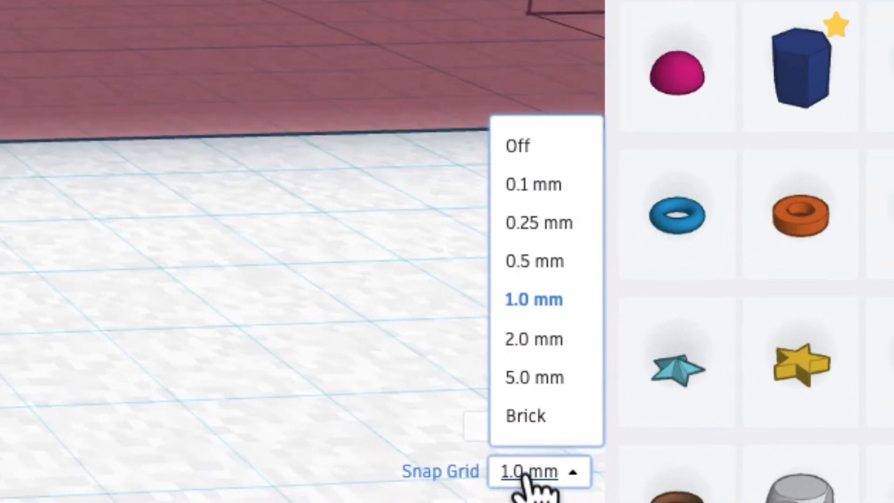
{"action": "mouse_move", "coordinate": [533, 183]}
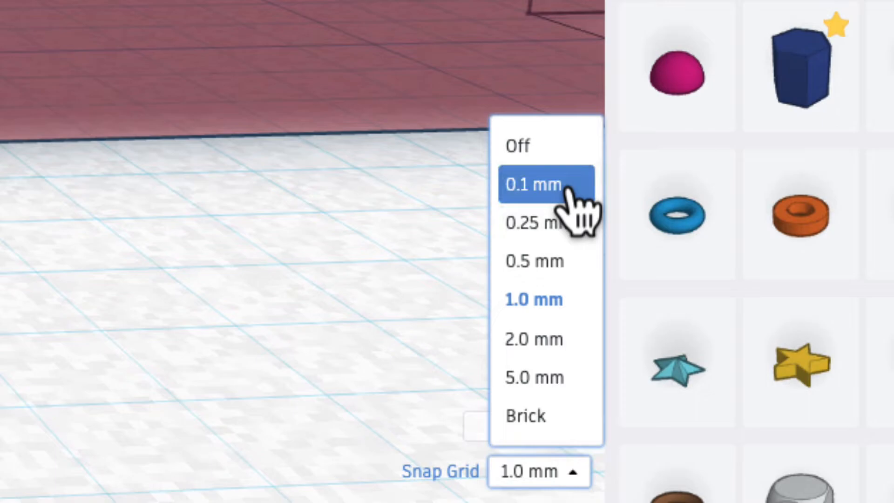
{"action": "left_click", "coordinate": [530, 184]}
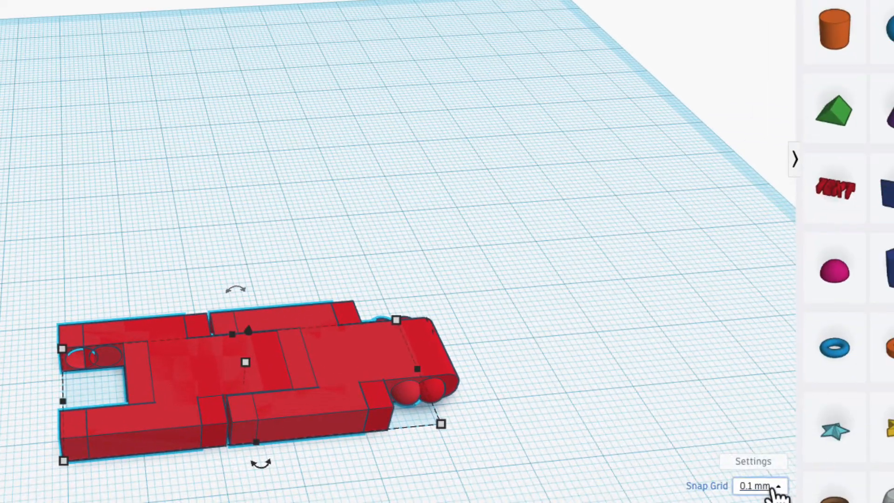
- Turn the trimming piece into a Hole and group it with the chained links
{"action": "left_click", "coordinate": [761, 487]}
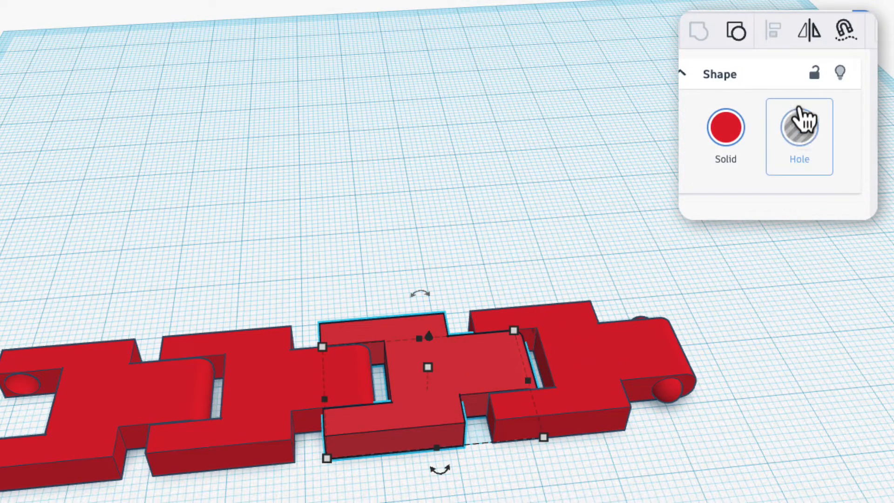
{"action": "left_click", "coordinate": [799, 126]}
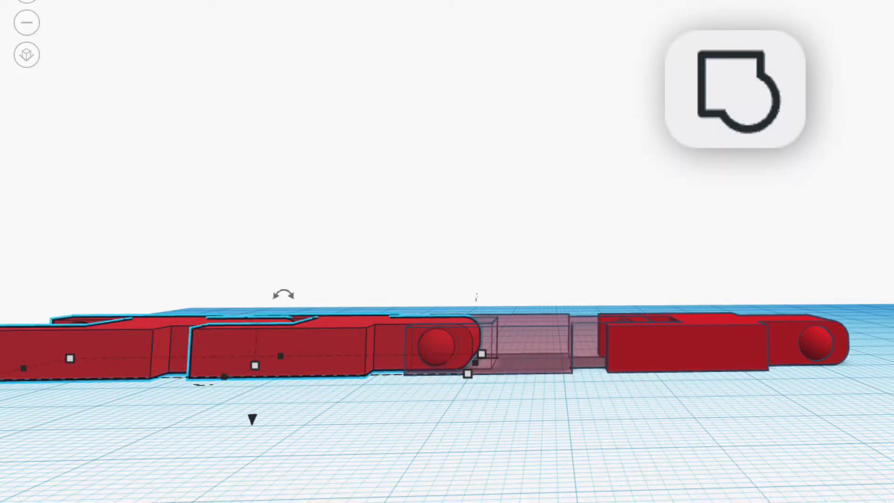
{"action": "left_click", "coordinate": [432, 230]}
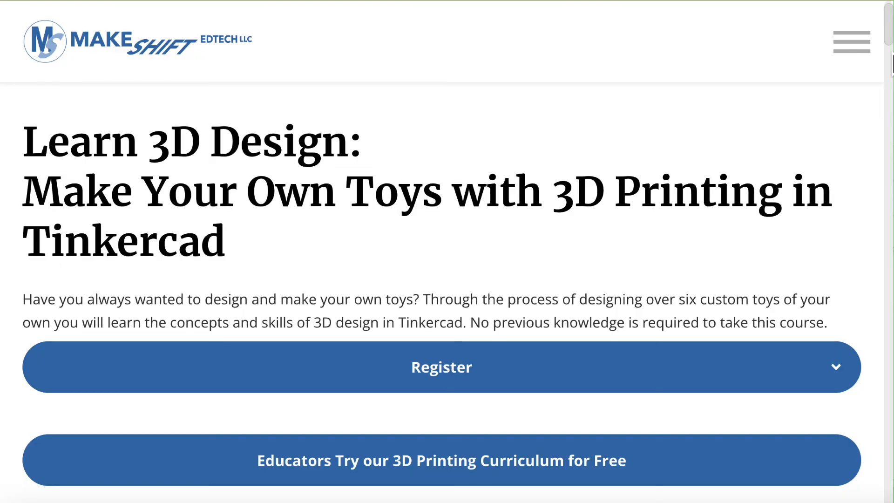
- Scroll the MakeShift EdTech course page down to the preview video
{"action": "scroll", "scroll_direction": "down", "scroll_amount": 3}
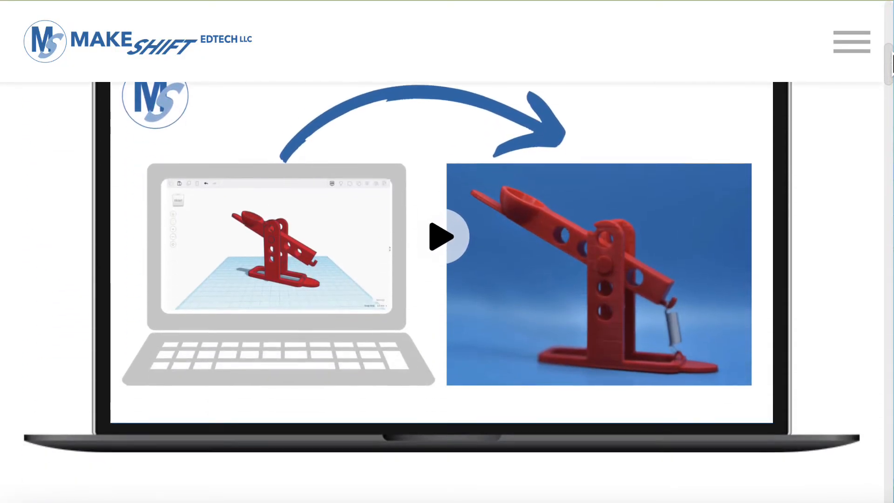